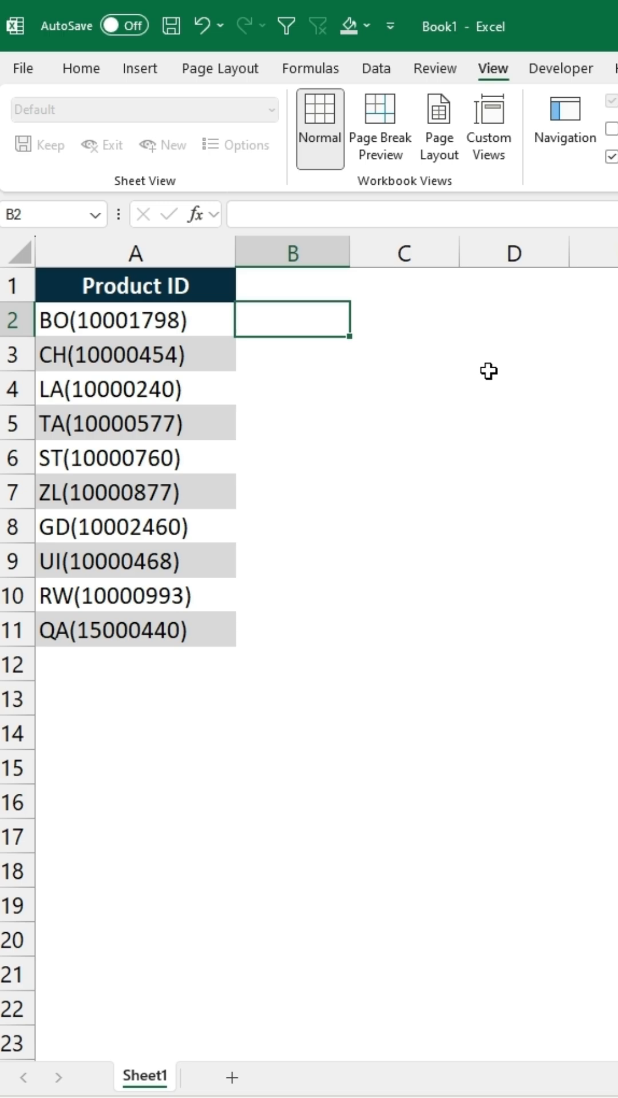
# - Start =TEXTAFTER(TEXTBEFORE( in B2 using formula autocomplete
pyautogui.write('=tex')
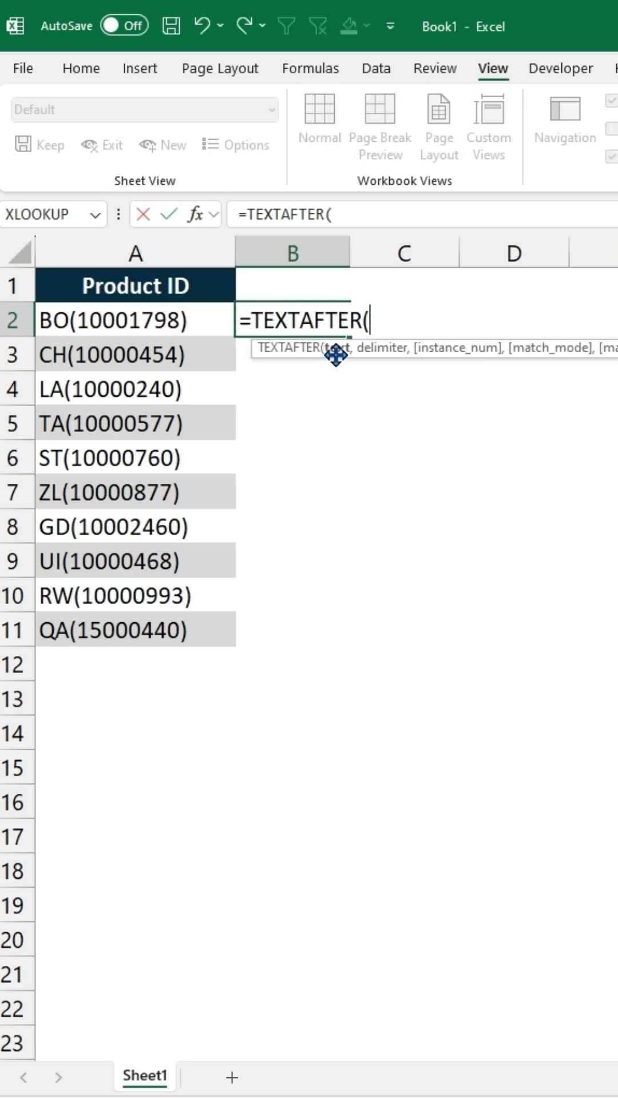
pyautogui.moveTo(297, 349)
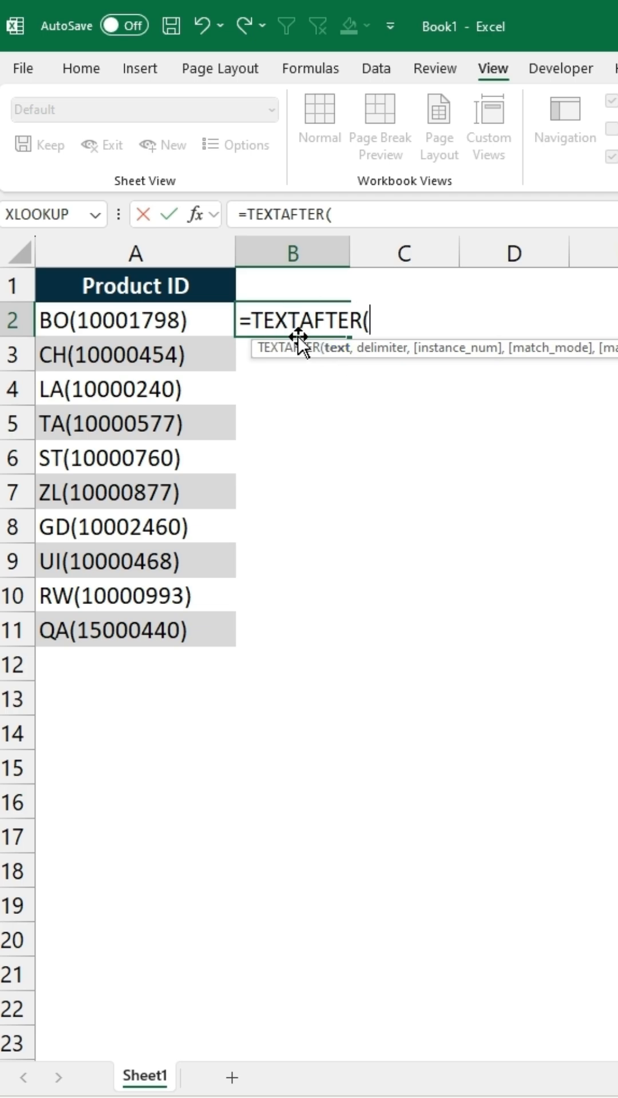
pyautogui.write('text')
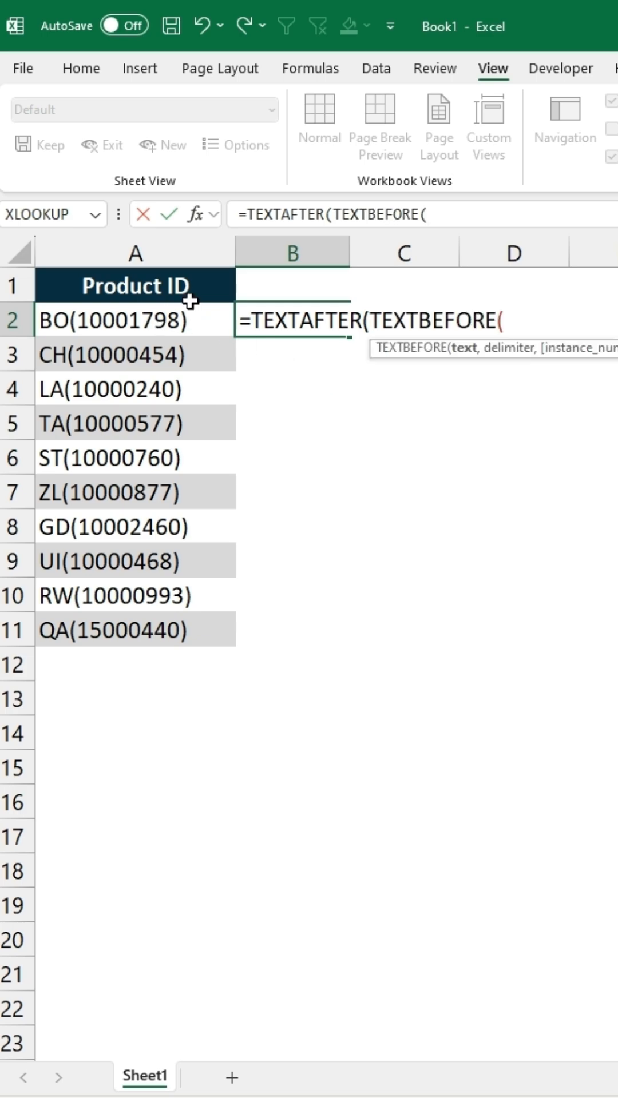
pyautogui.moveTo(181, 355)
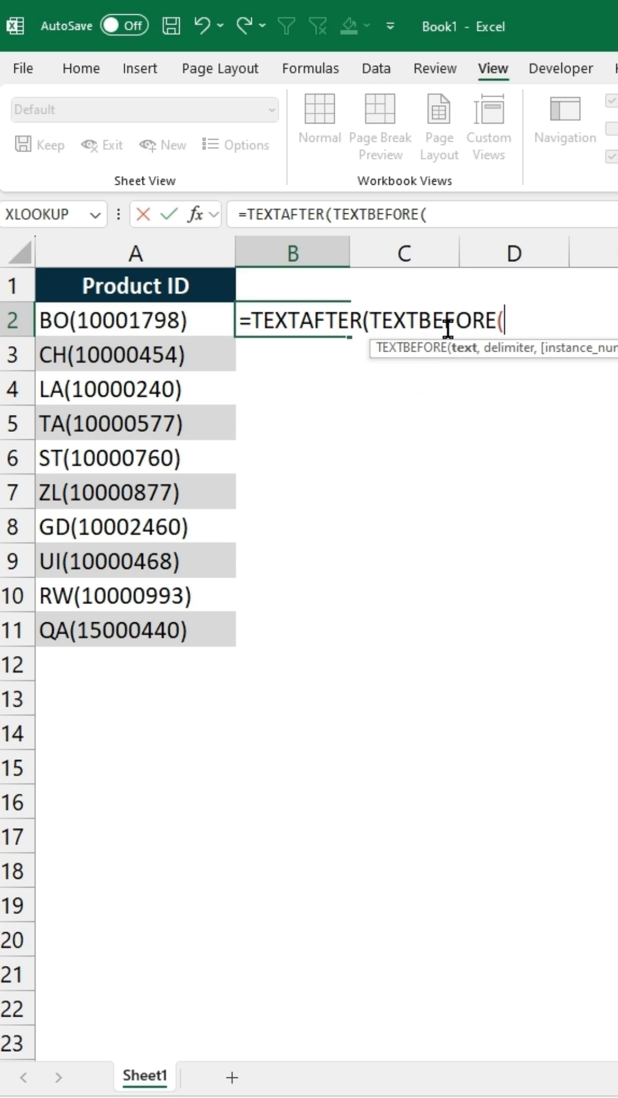
pyautogui.moveTo(197, 321)
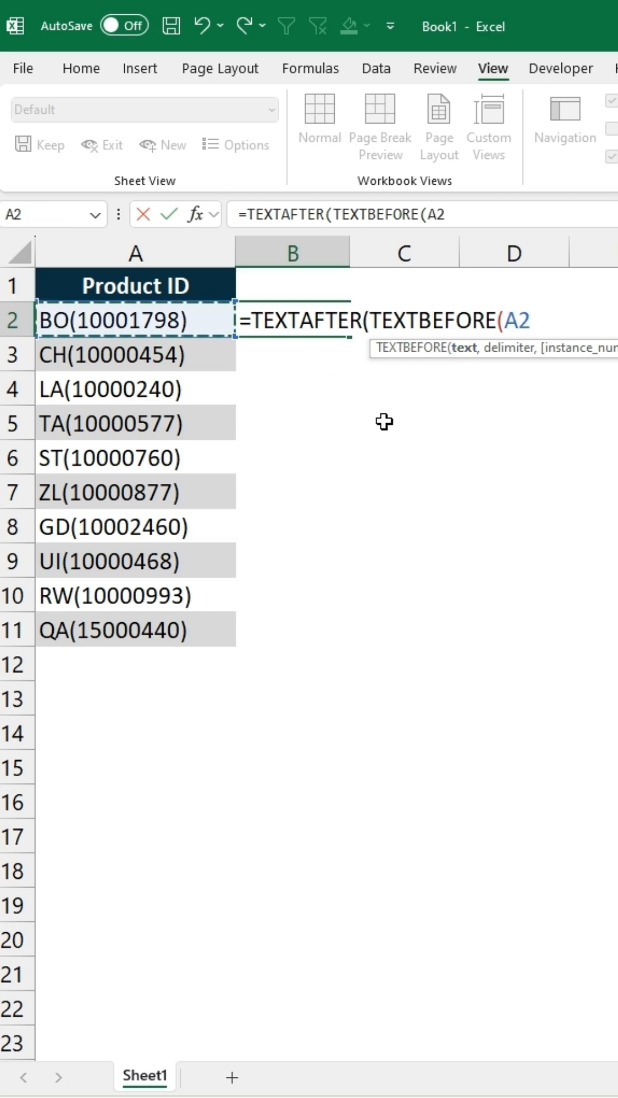
# - Complete =TEXTAFTER(TEXTBEFORE(A2,")"),"(") so B2 shows the number between the parentheses
pyautogui.write(',"')
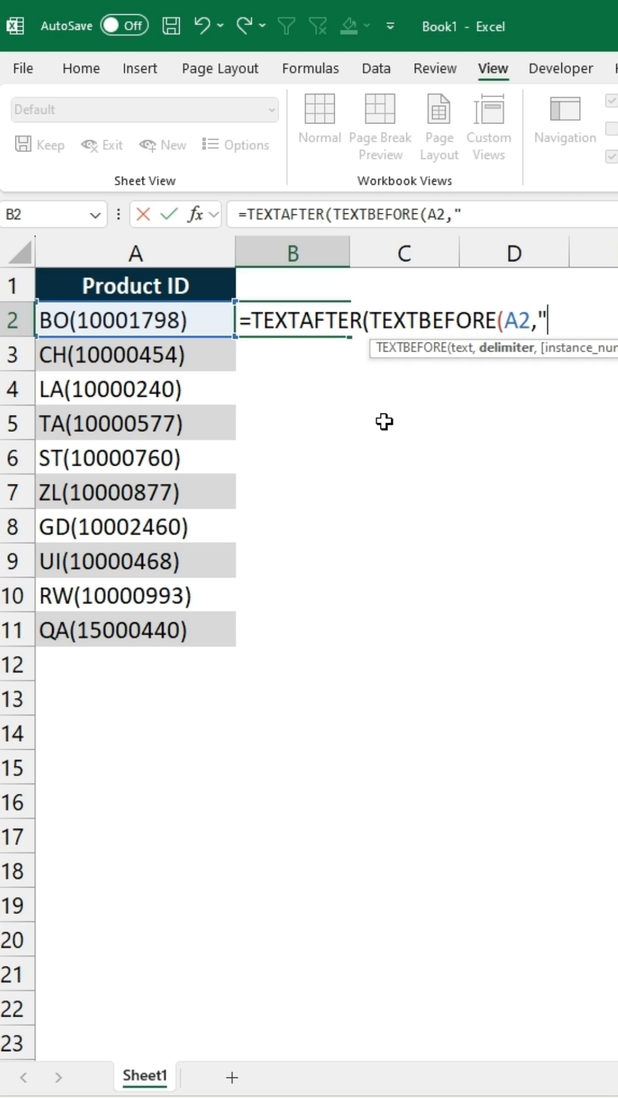
pyautogui.write(')"')
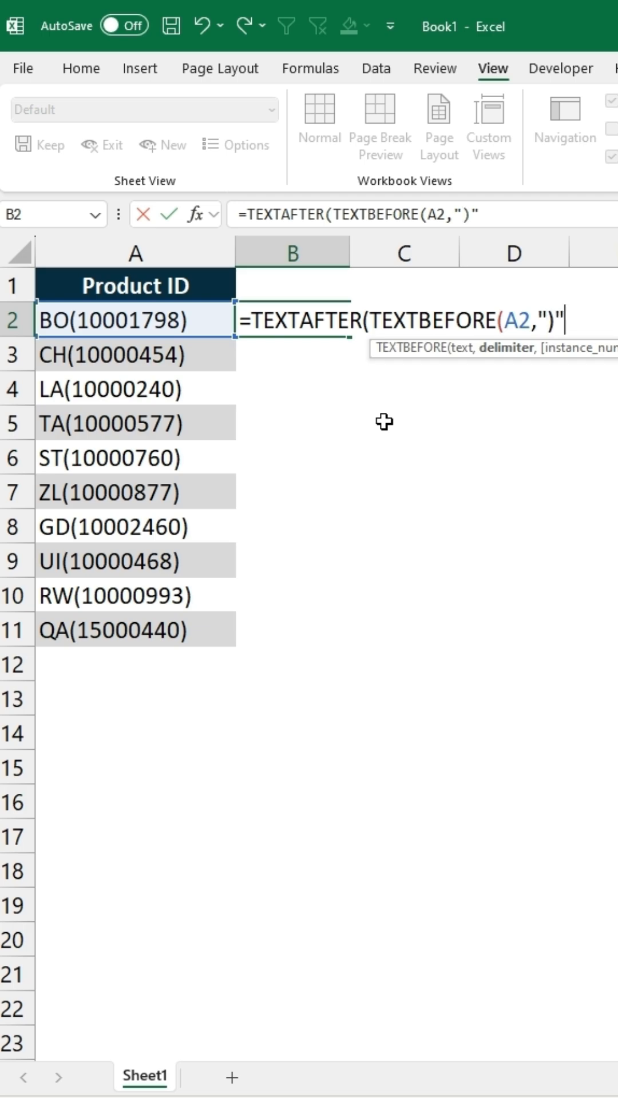
pyautogui.write(',')
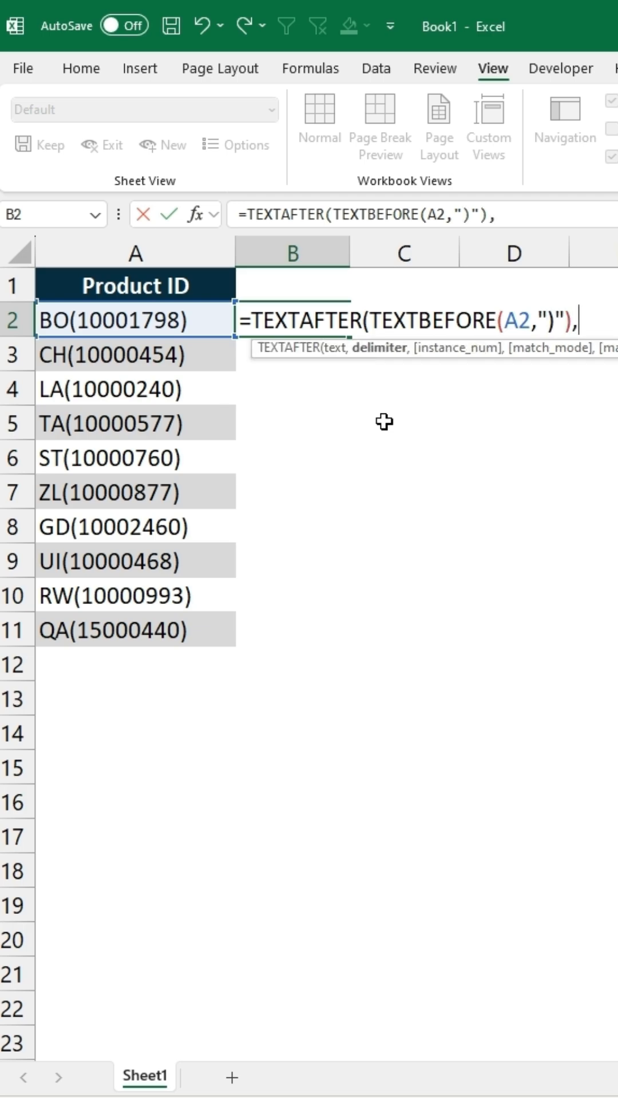
pyautogui.moveTo(318, 320)
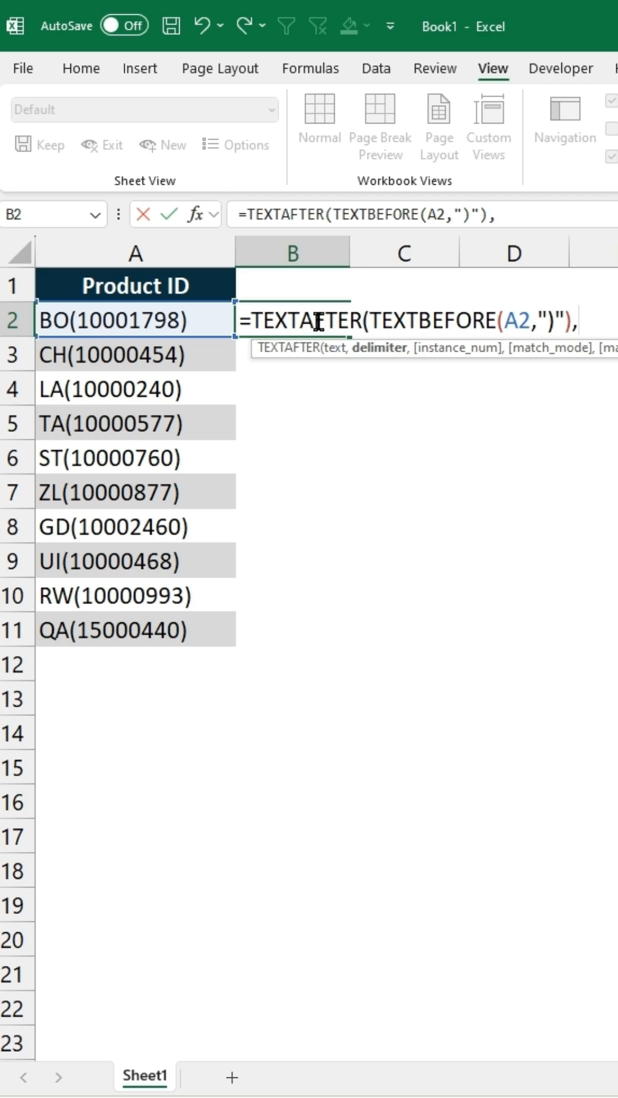
pyautogui.moveTo(357, 403)
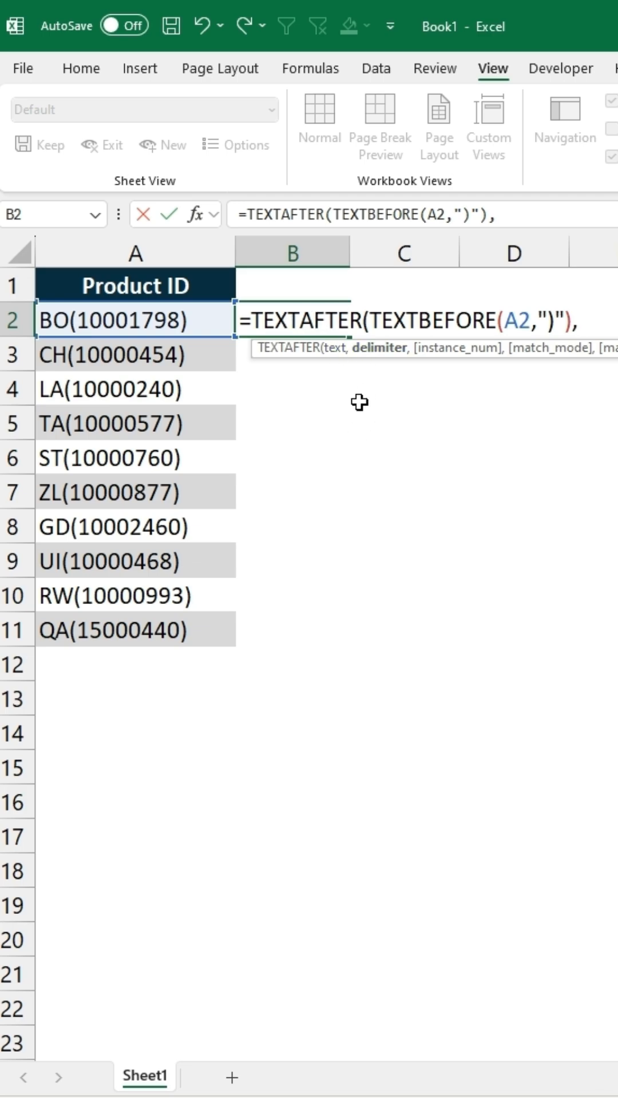
pyautogui.write('"')
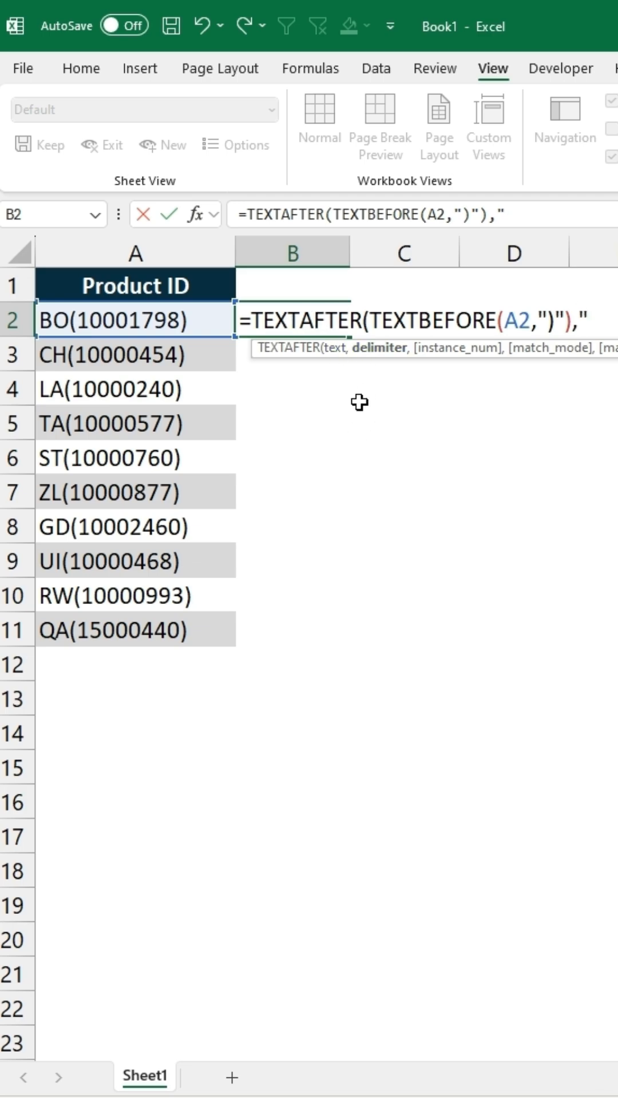
pyautogui.write('(')
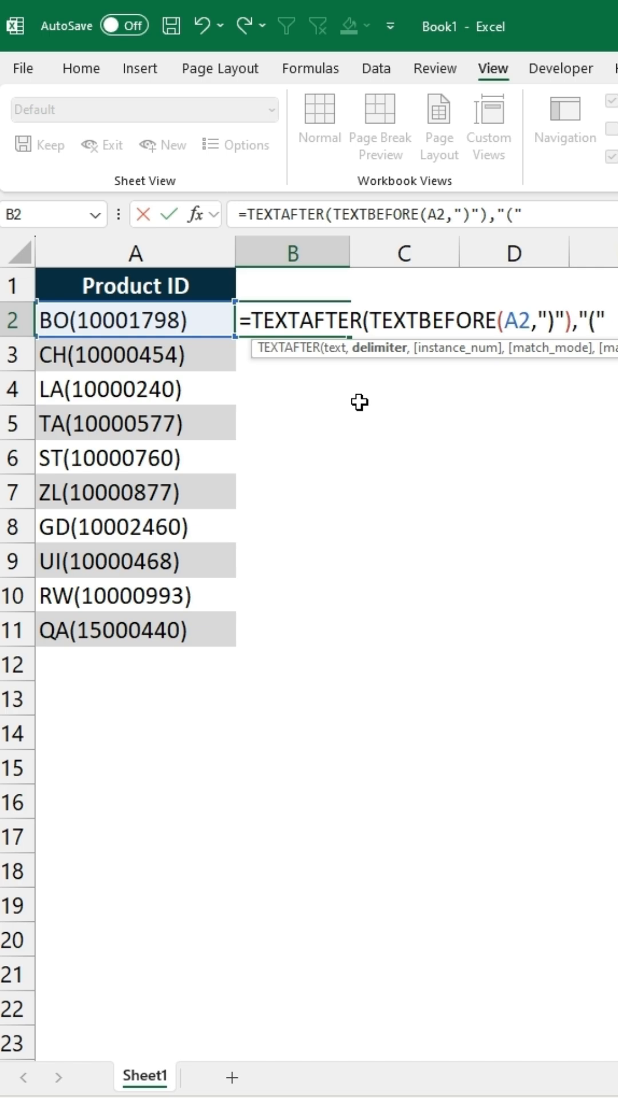
pyautogui.press('Enter')
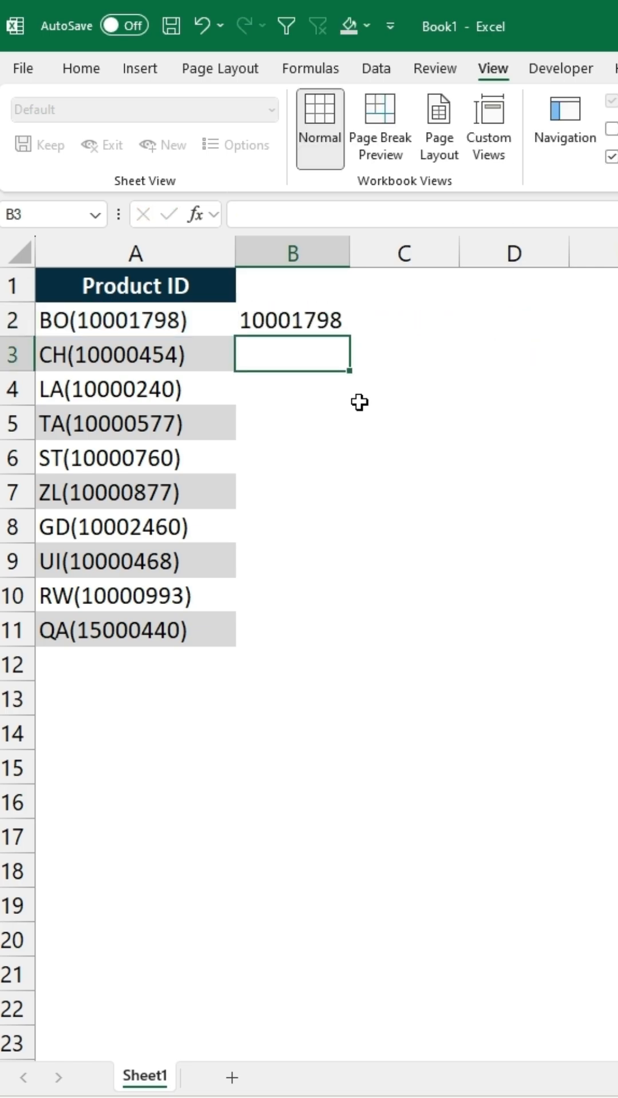
# - Fill the B2 formula down through B11
pyautogui.click(292, 320)
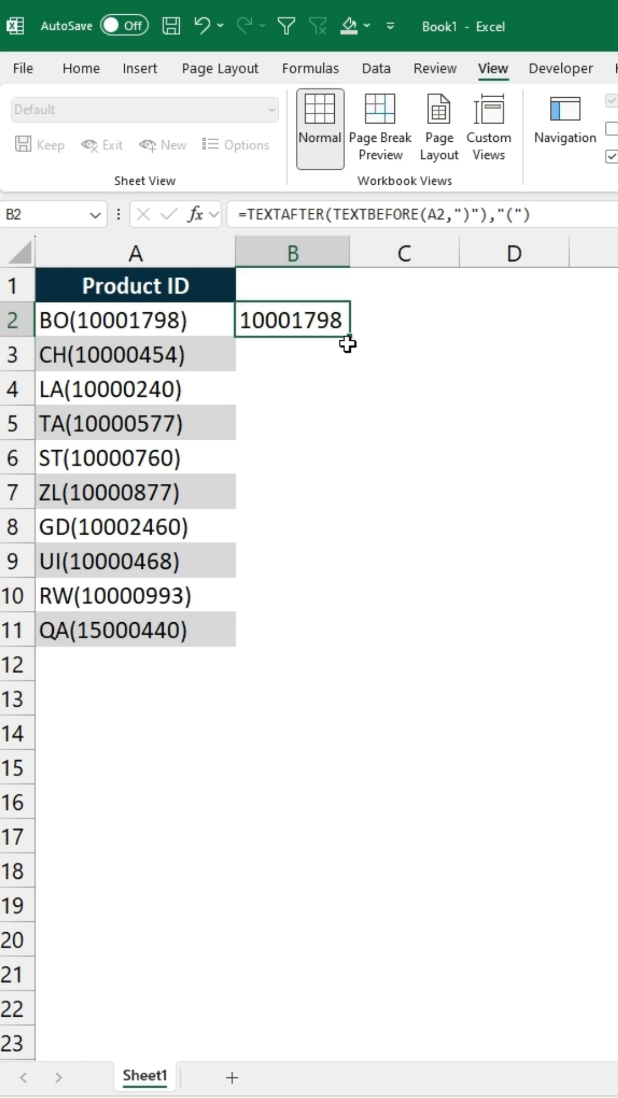
pyautogui.moveTo(345, 335); pyautogui.dragTo(346, 644)
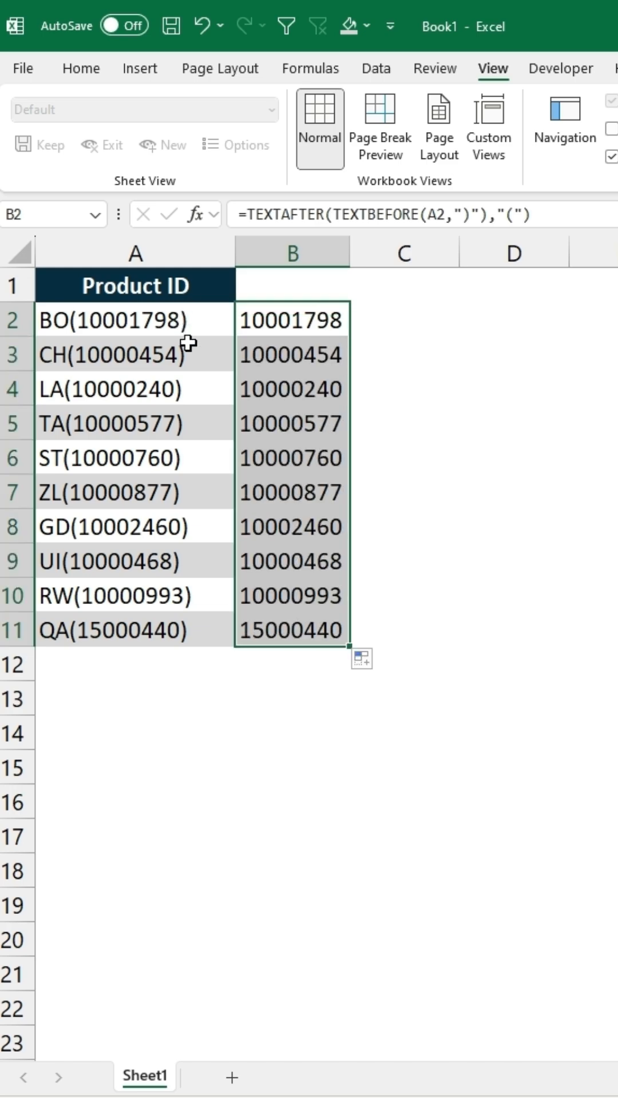
pyautogui.moveTo(348, 345)
pyautogui.write('=')
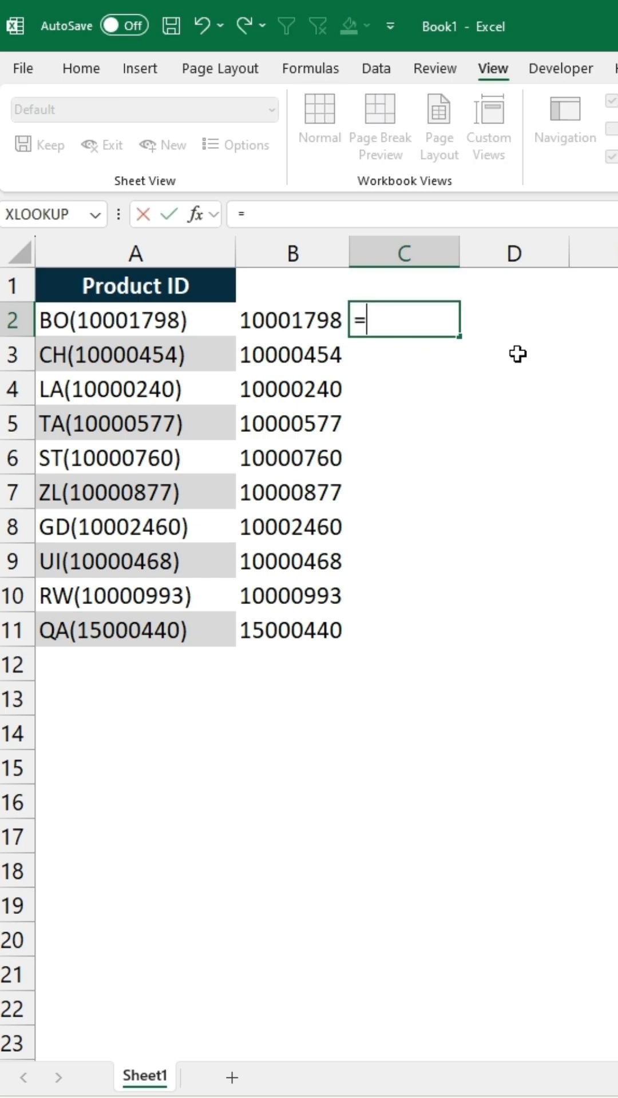
# - Start =CONCAT(REGEXEXTRACT(A2, in C2 with A2 as the text to search
pyautogui.write('conca')
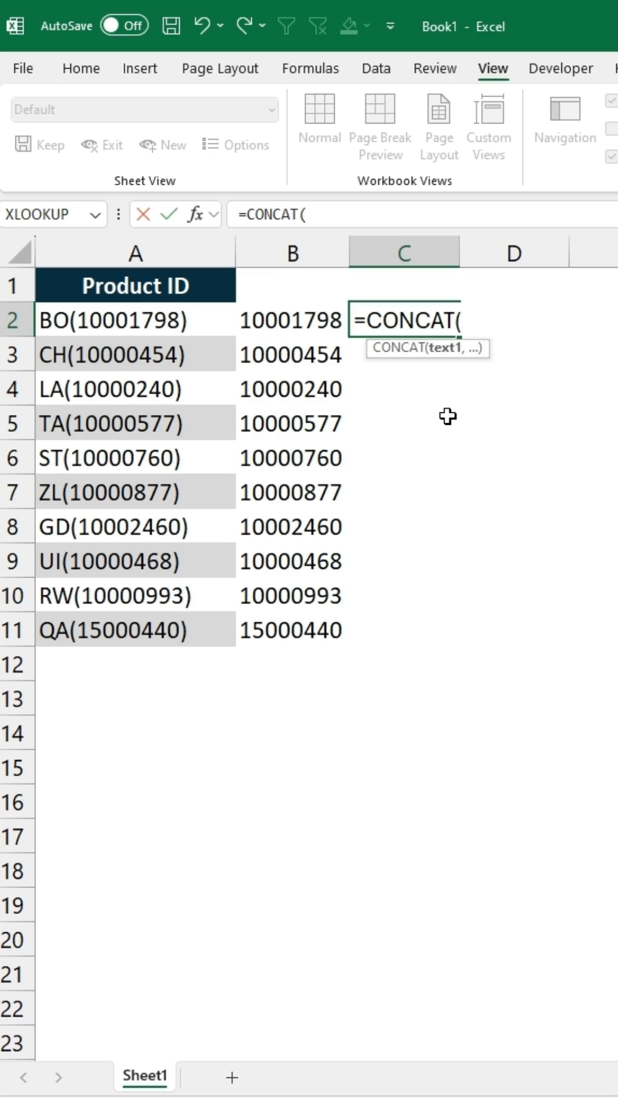
pyautogui.write('rege')
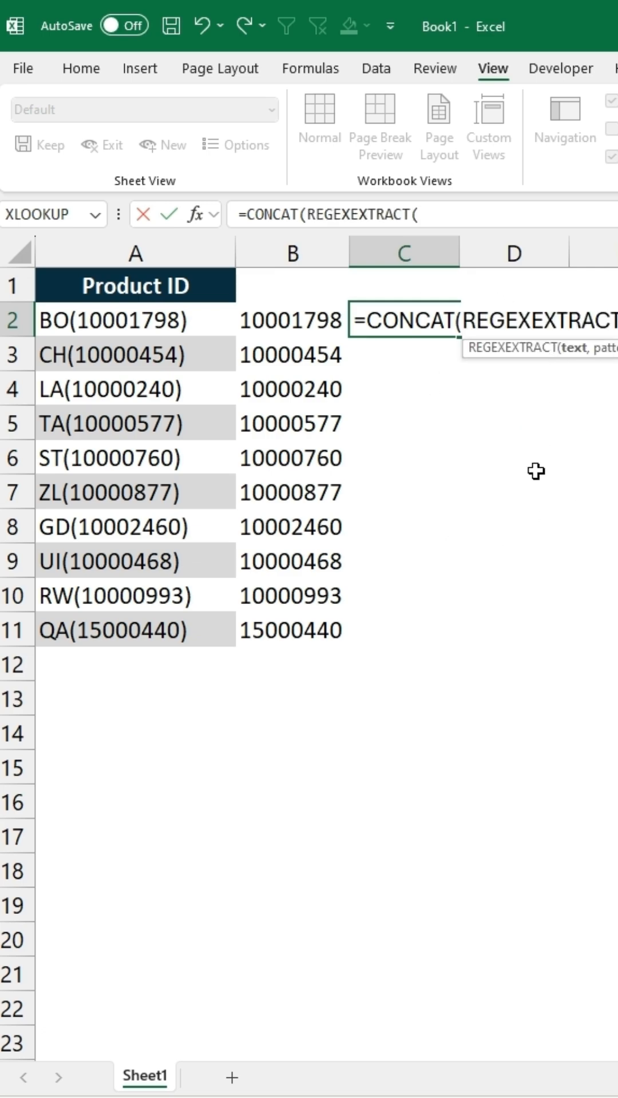
pyautogui.click(135, 320)
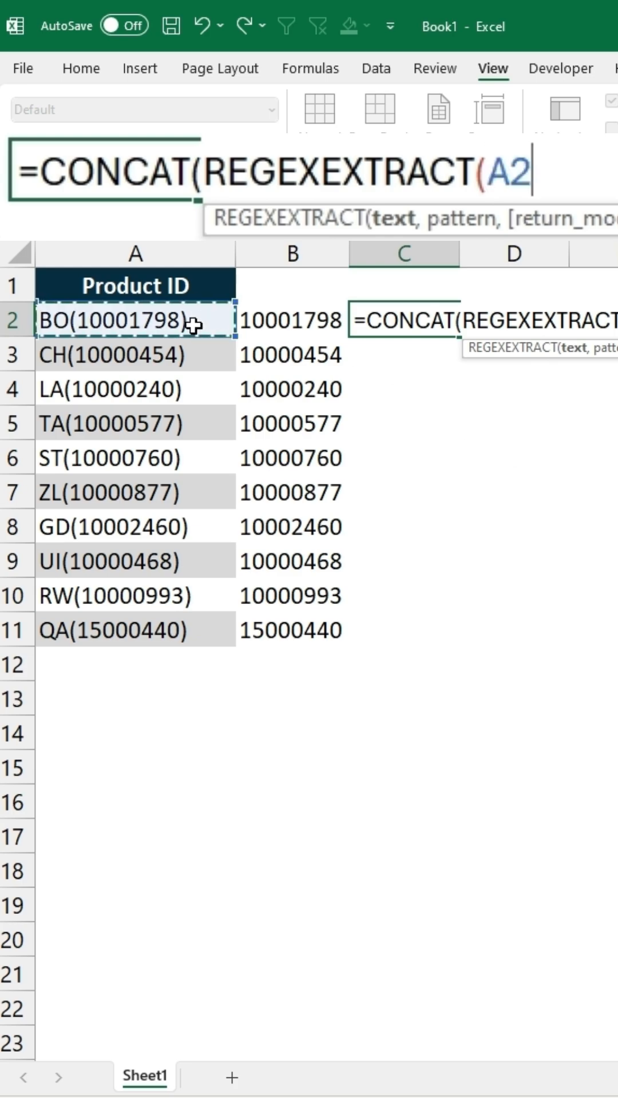
pyautogui.write(',')
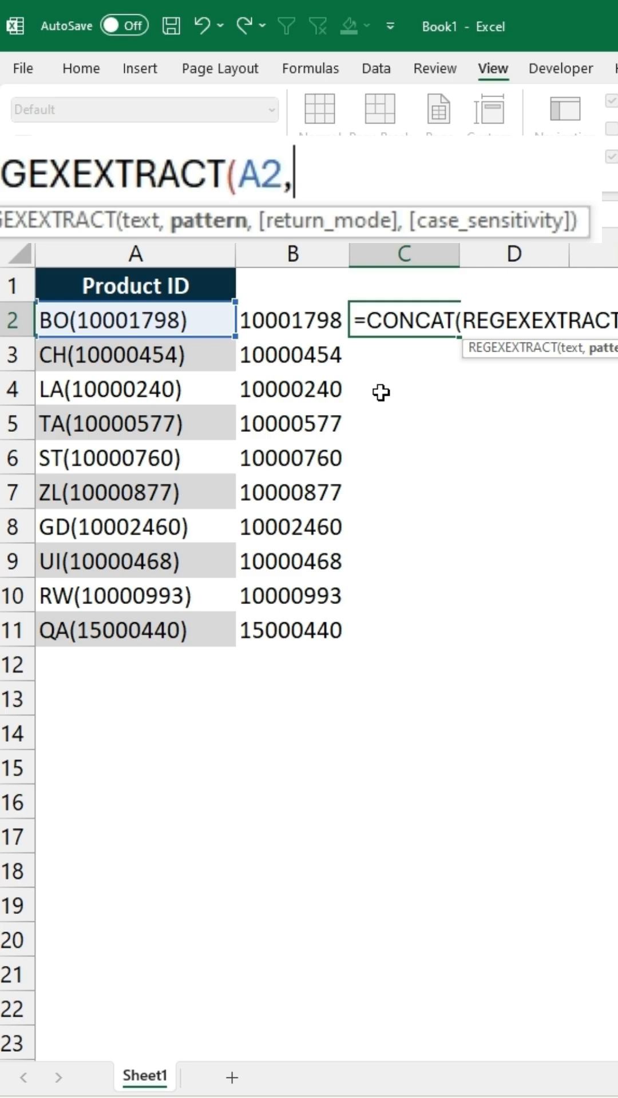
# - Finish the formula with pattern "[0-9]" and return mode 1 (All matches), giving CONCAT(REGEXEXTRACT(A2,"[0-9]",1))
pyautogui.write('"')
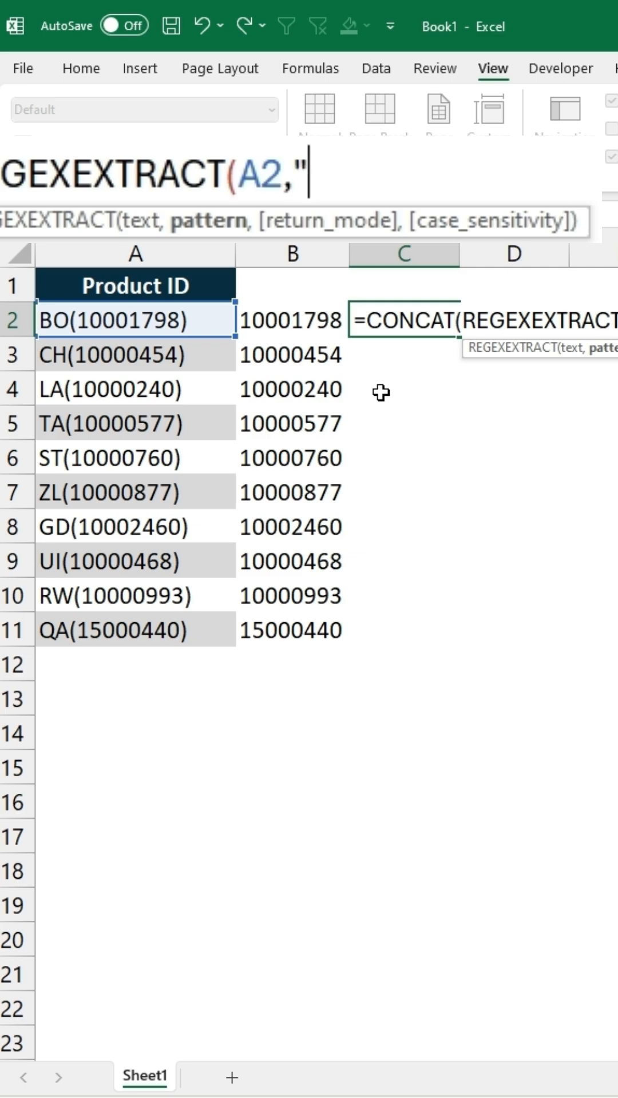
pyautogui.write('[0-')
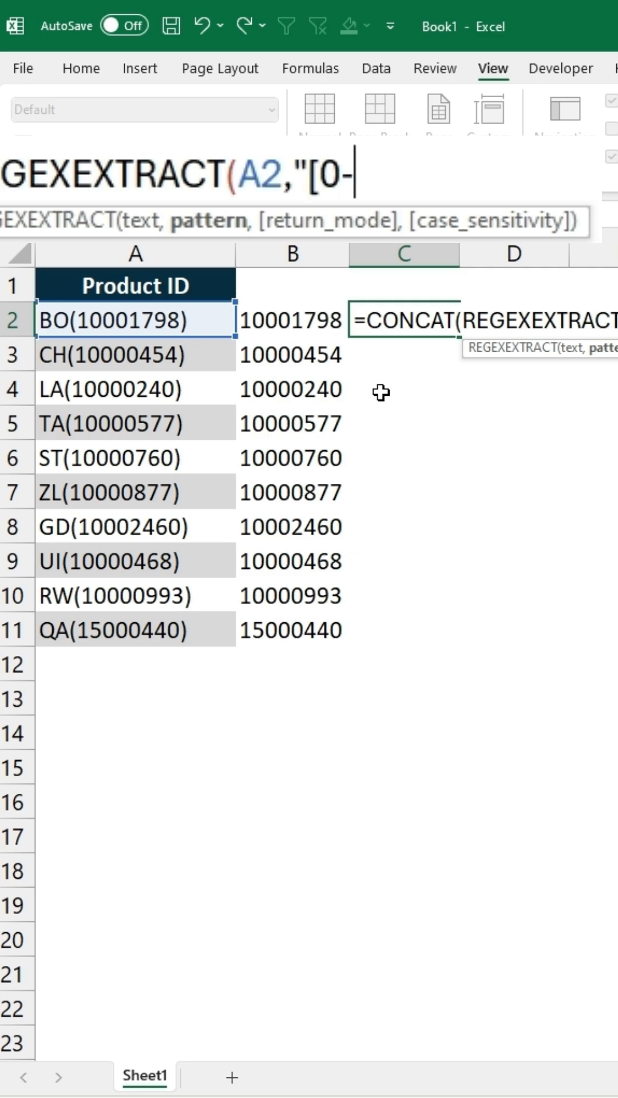
pyautogui.write('9')
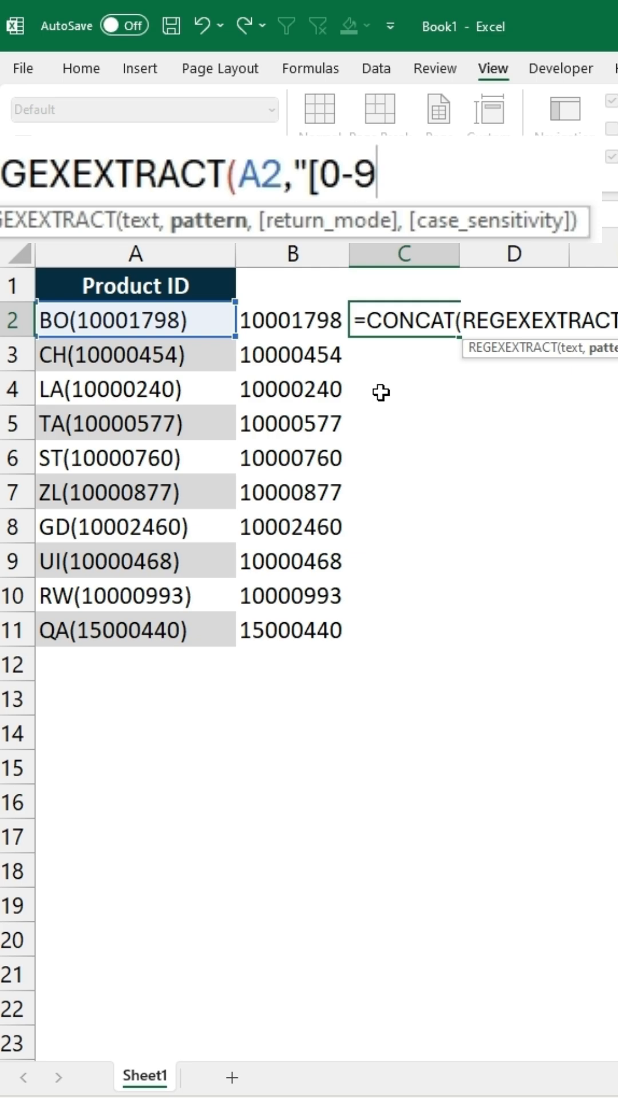
pyautogui.write(']"')
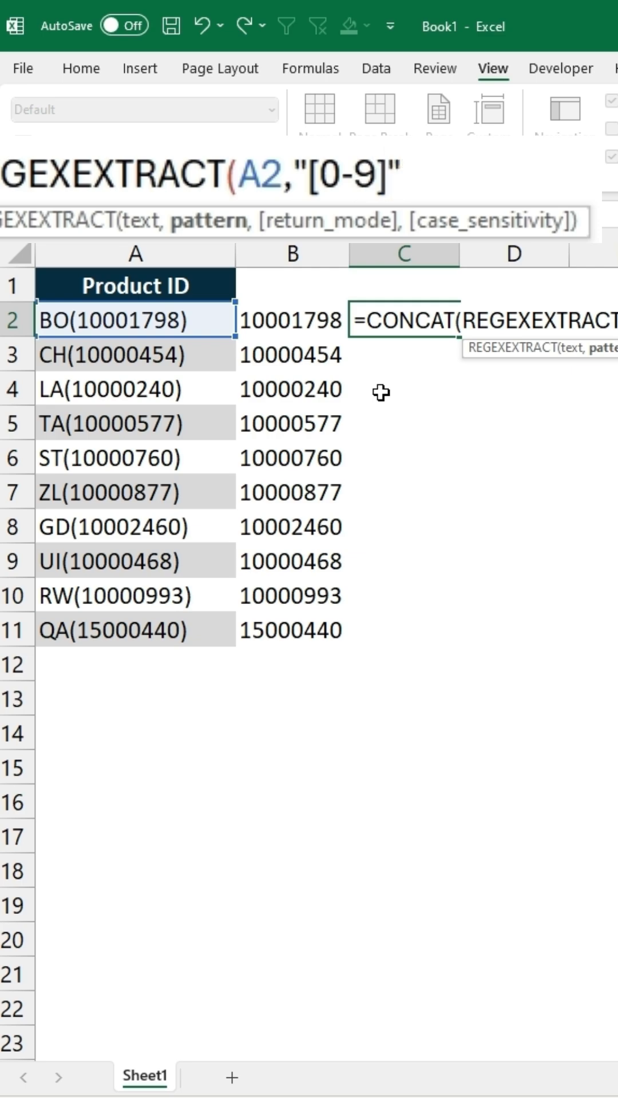
pyautogui.write(',')
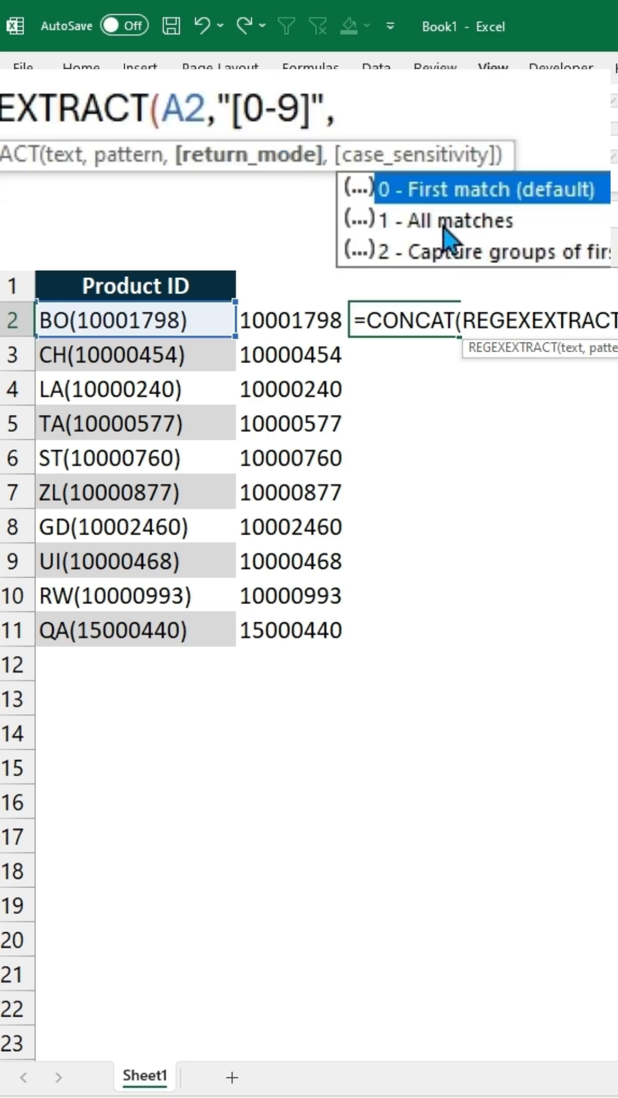
pyautogui.click(445, 221)
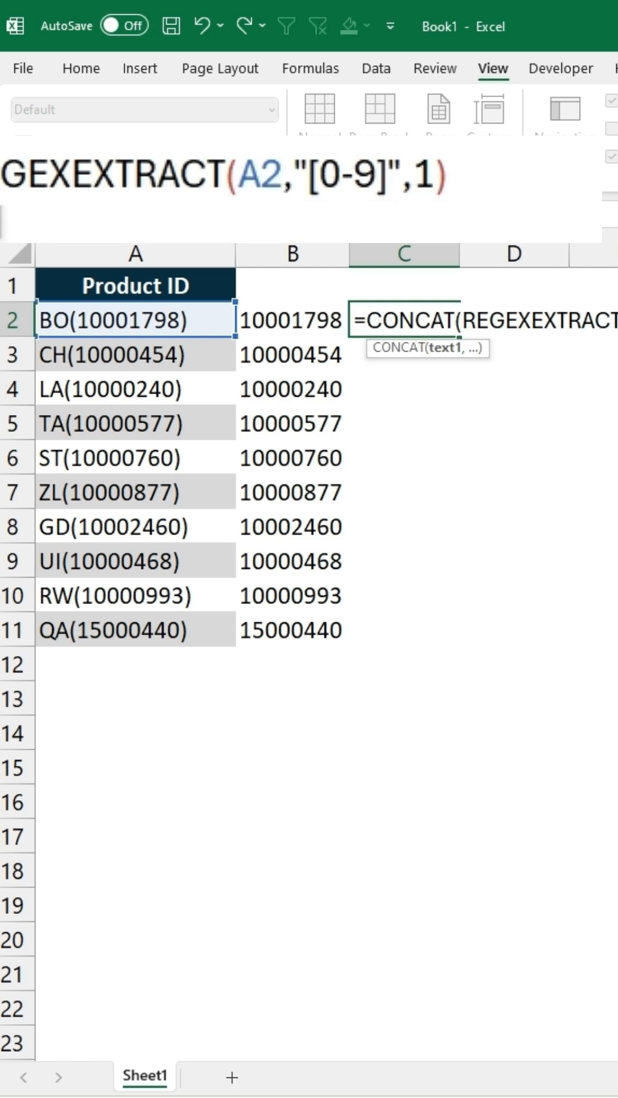
pyautogui.press('Enter')
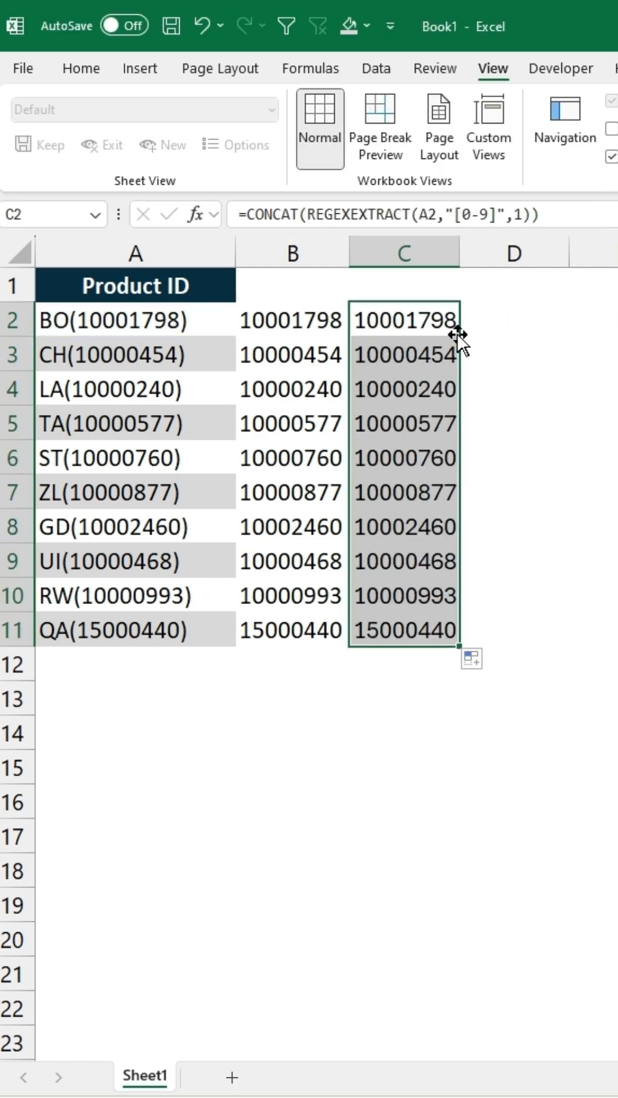
pyautogui.moveTo(508, 364)
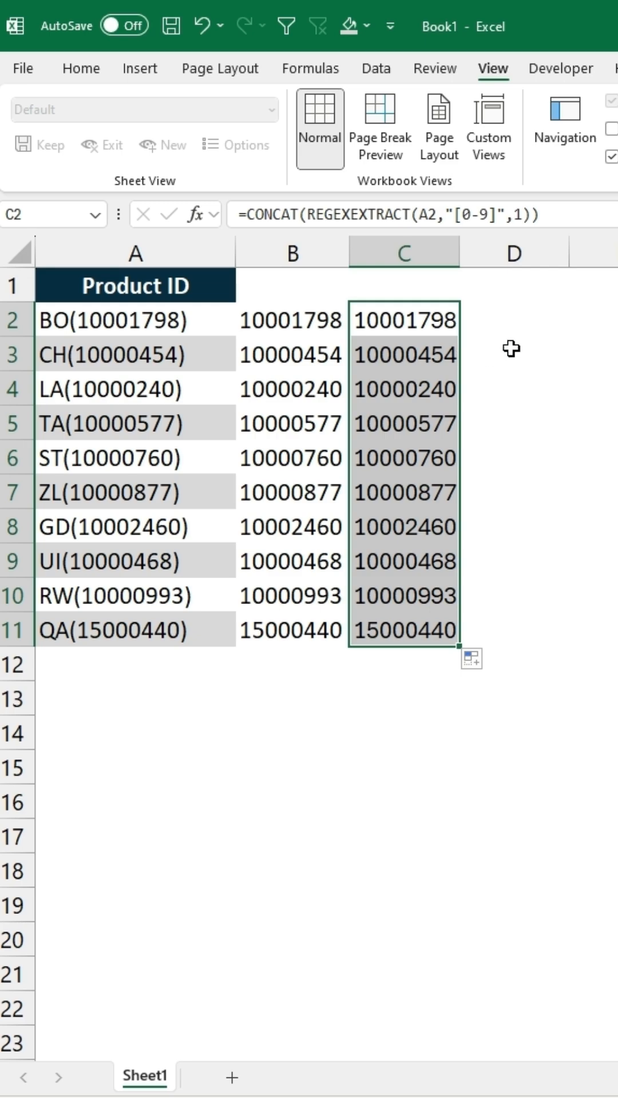
pyautogui.moveTo(80, 320)
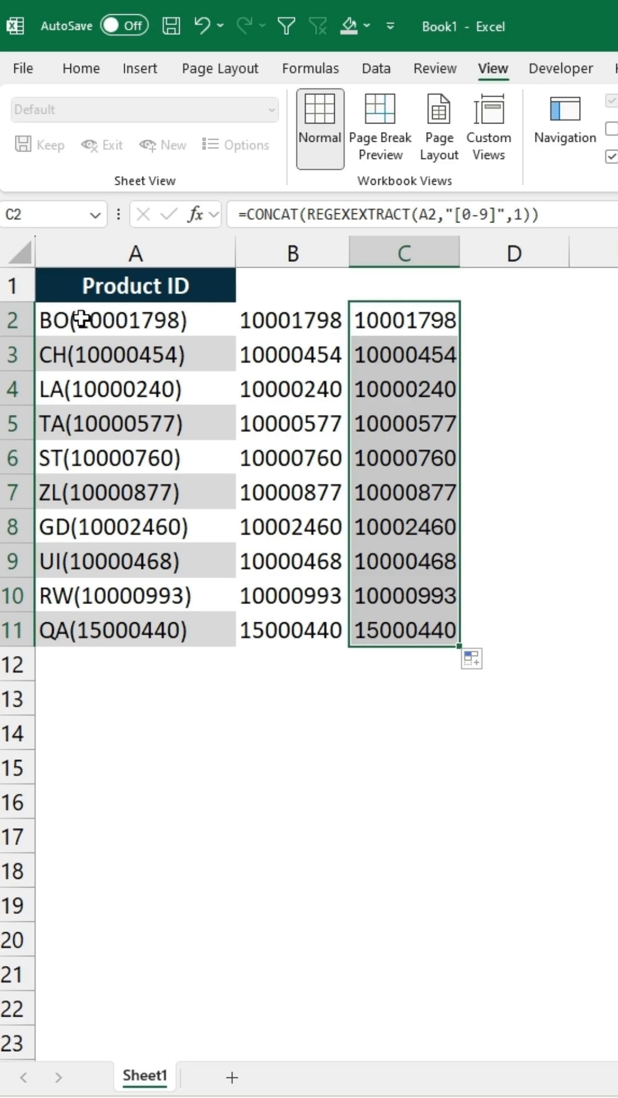
pyautogui.moveTo(201, 327)
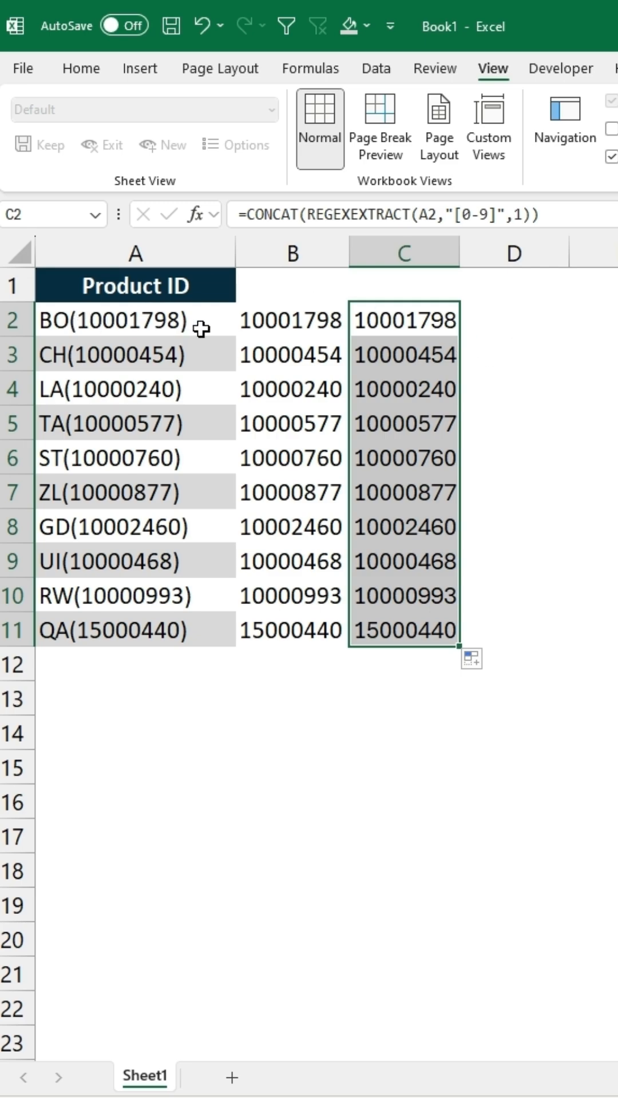